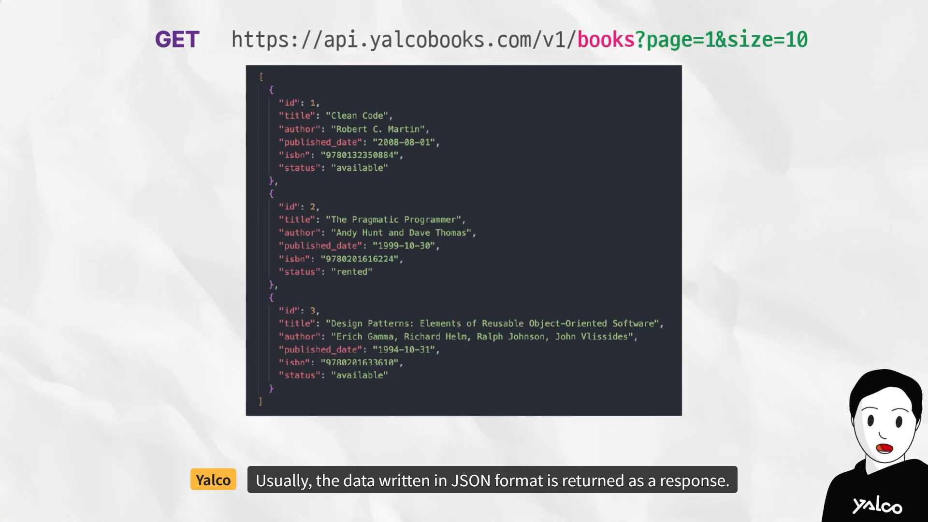
key(Right)
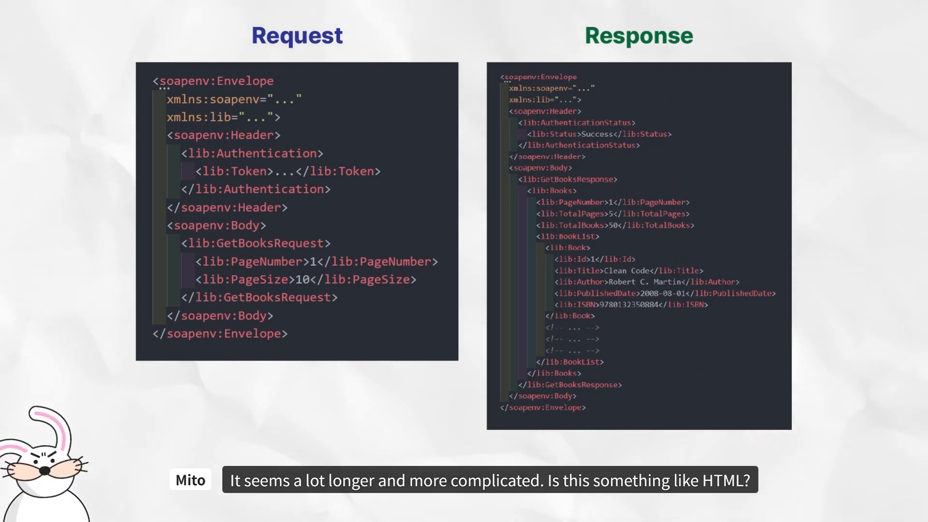